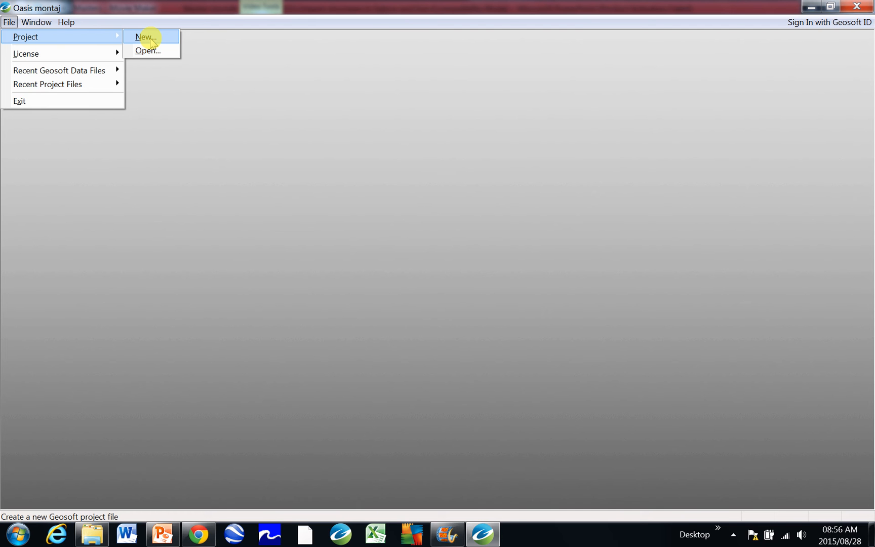
# Open the New Project save dialog from File > Project > New
pyautogui.click(144, 36)
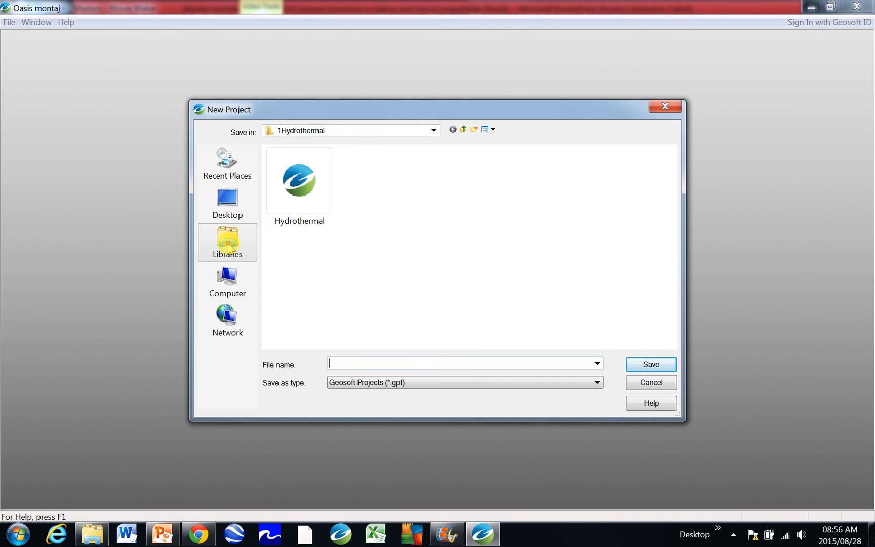
# Create a new Geosoft folder in Documents and open it as the save location
pyautogui.click(227, 242)
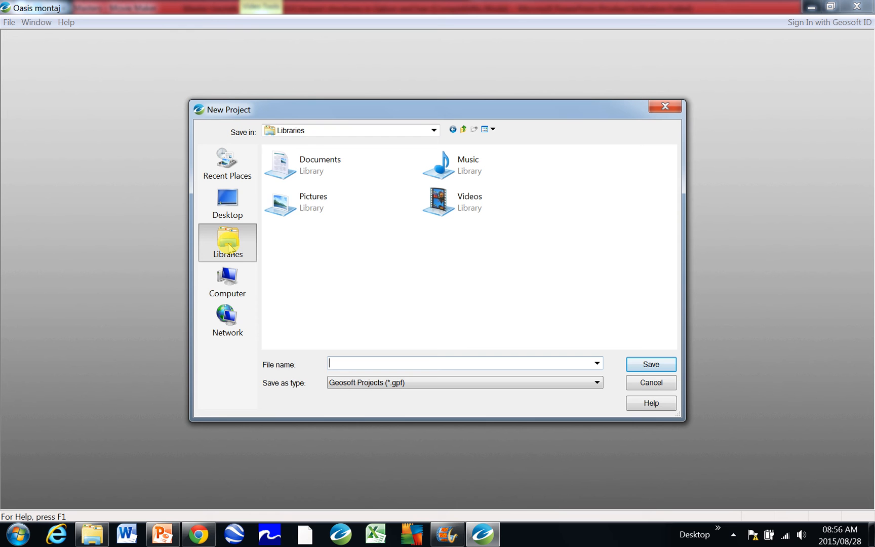
pyautogui.moveTo(250, 254)
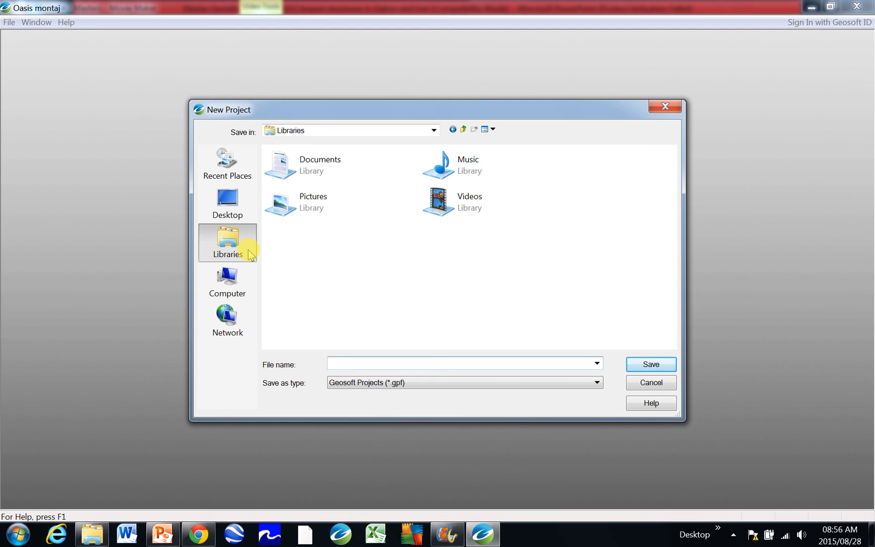
pyautogui.click(319, 165)
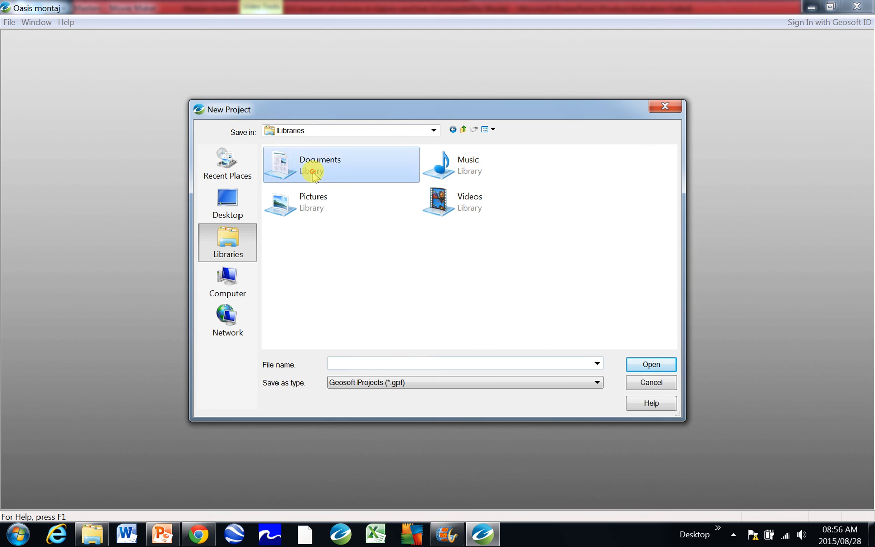
pyautogui.doubleClick(319, 164)
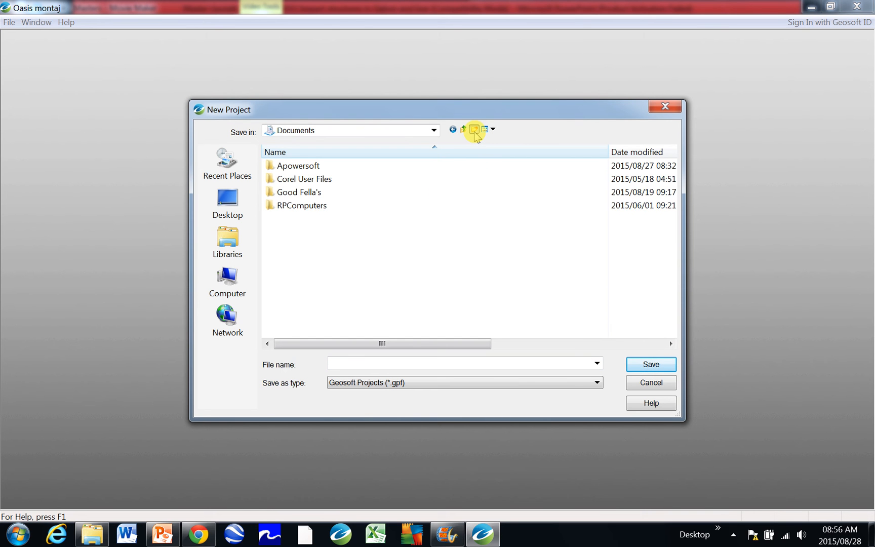
pyautogui.click(473, 129)
pyautogui.write('Geosoft')
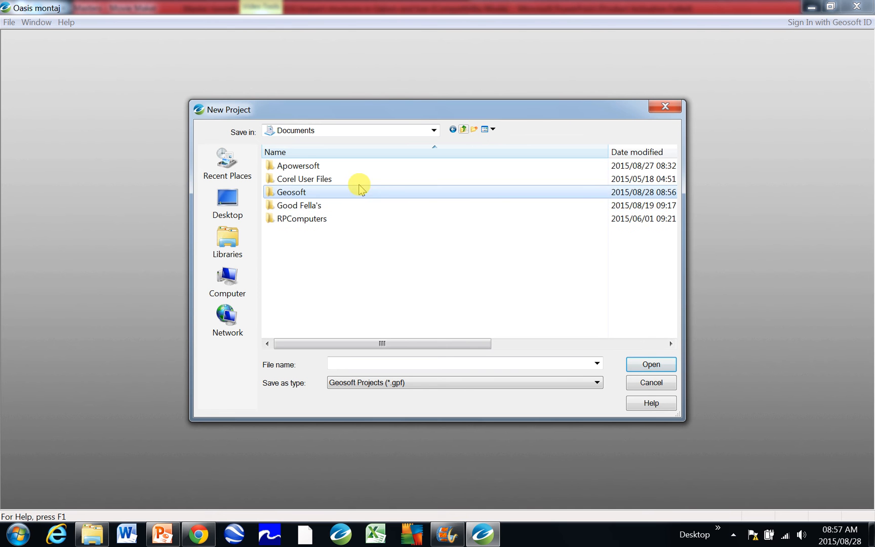
pyautogui.doubleClick(290, 192)
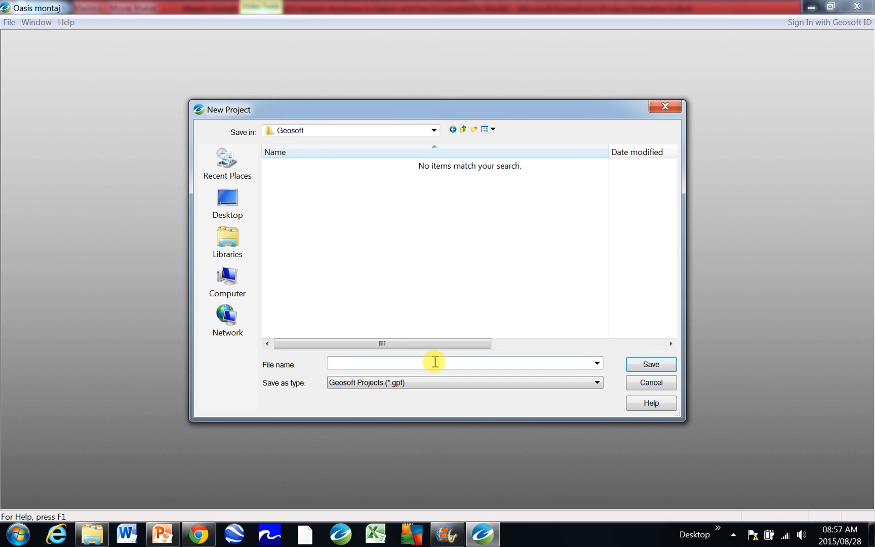
# Save the new project with the file name Karoo_Dyke
pyautogui.write('Karoo_')
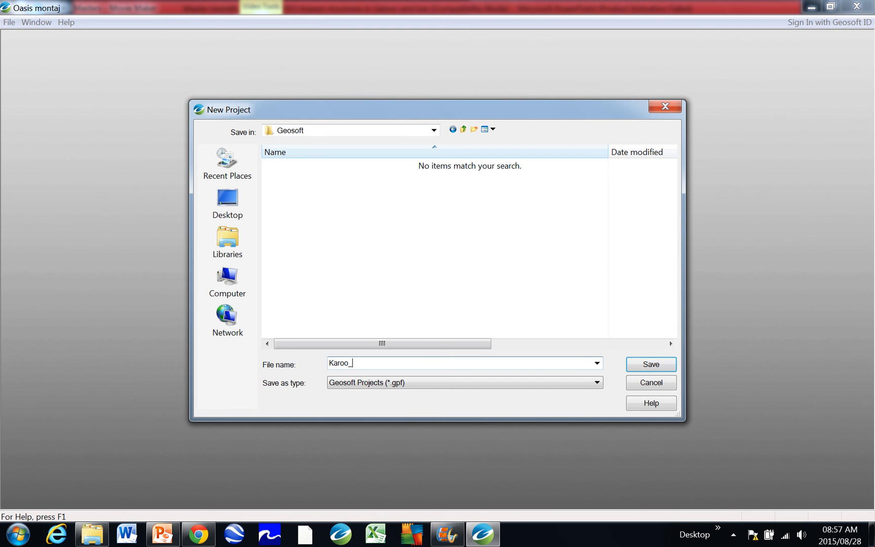
pyautogui.write('Dyke')
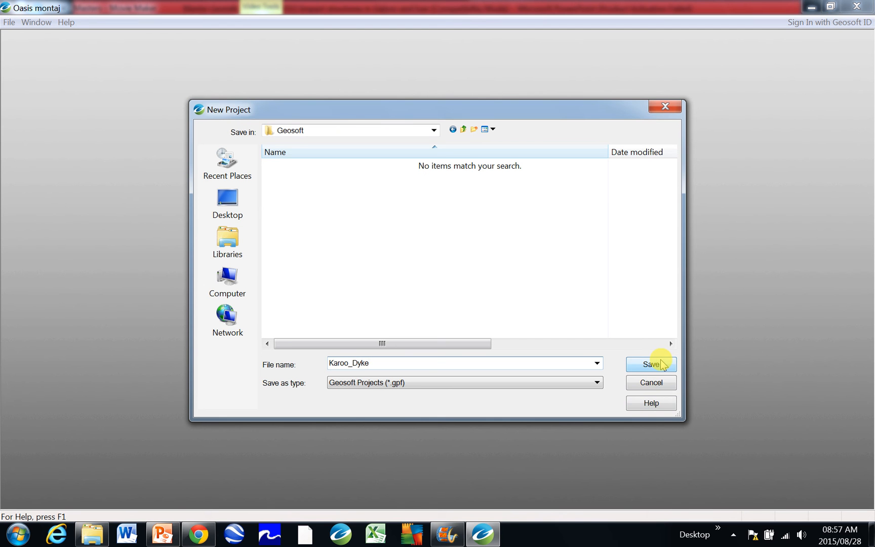
pyautogui.click(650, 364)
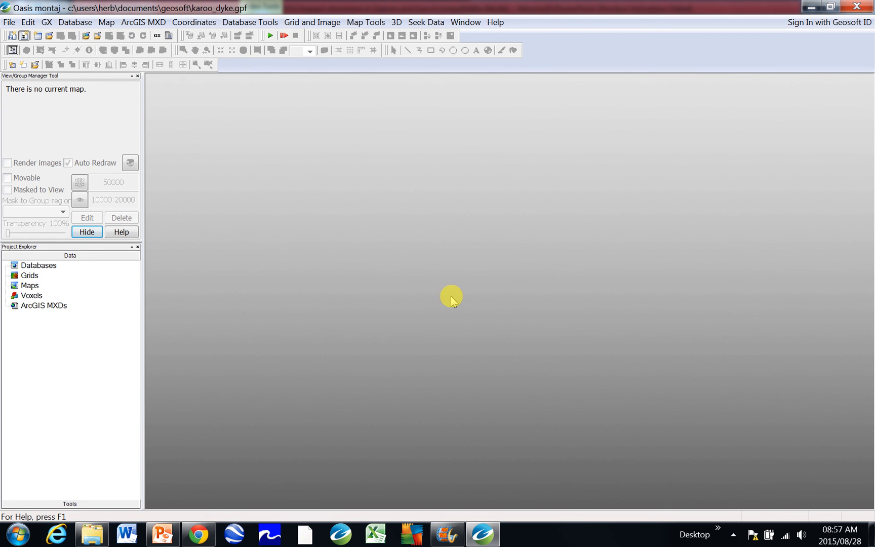
pyautogui.moveTo(204, 9)
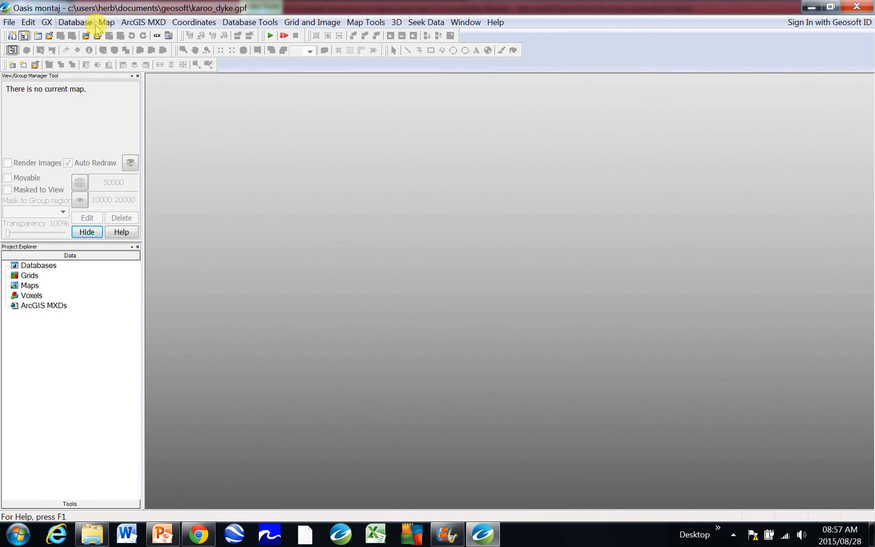
pyautogui.moveTo(148, 51)
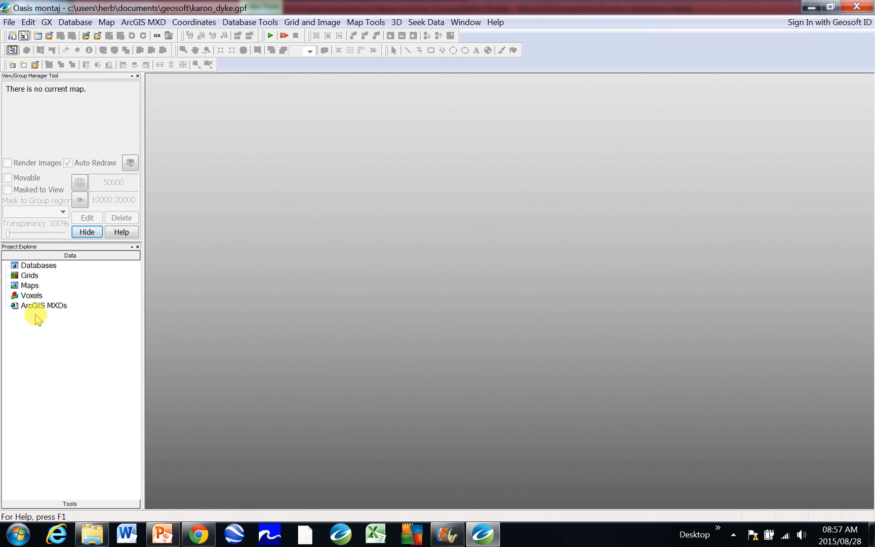
pyautogui.moveTo(36, 295)
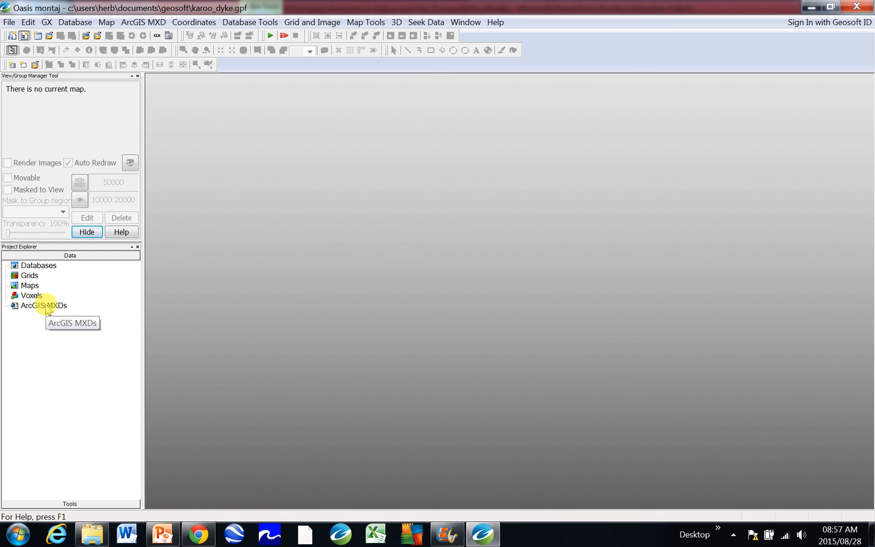
pyautogui.moveTo(171, 500)
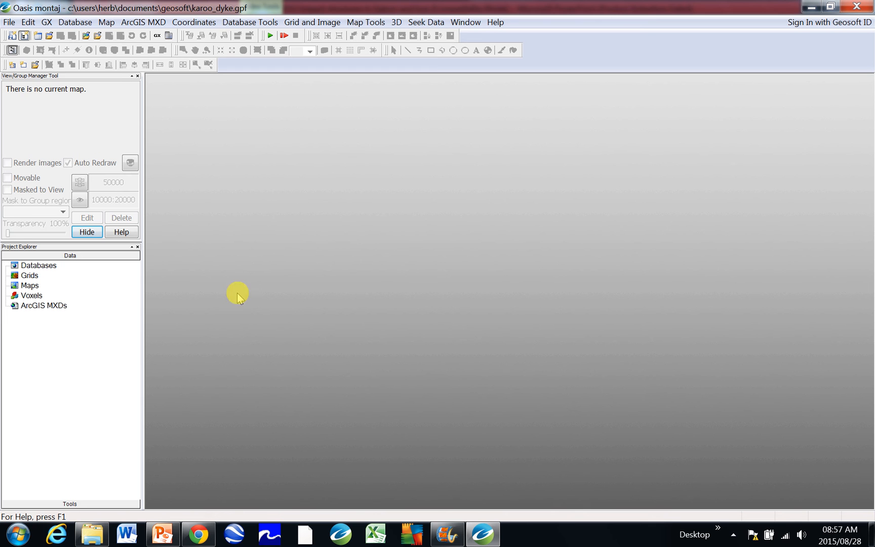
pyautogui.moveTo(217, 399)
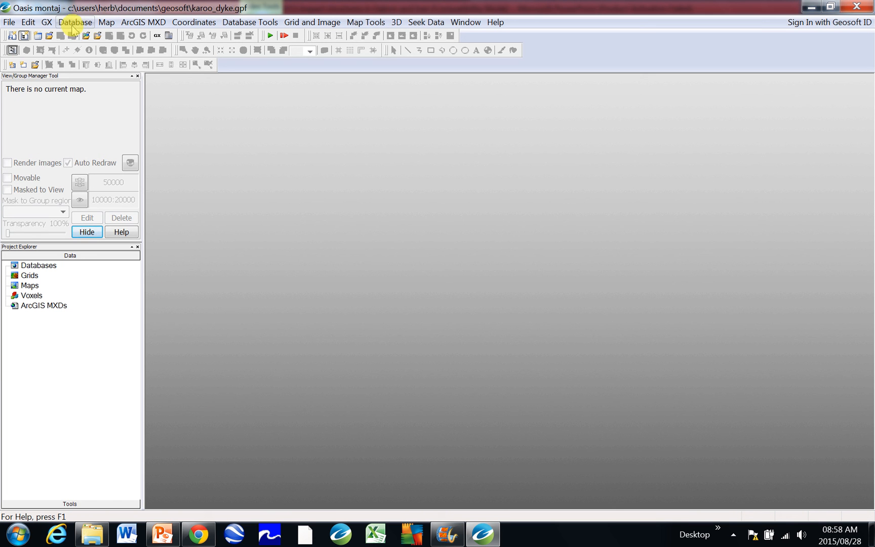
# Launch the ASCII Import Wizard from Database > Import > Ascii
pyautogui.click(75, 22)
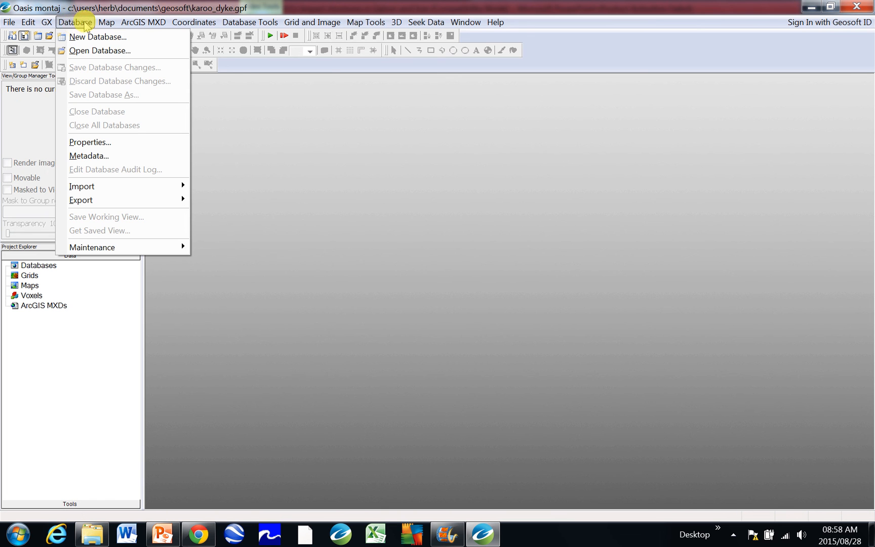
pyautogui.click(249, 22)
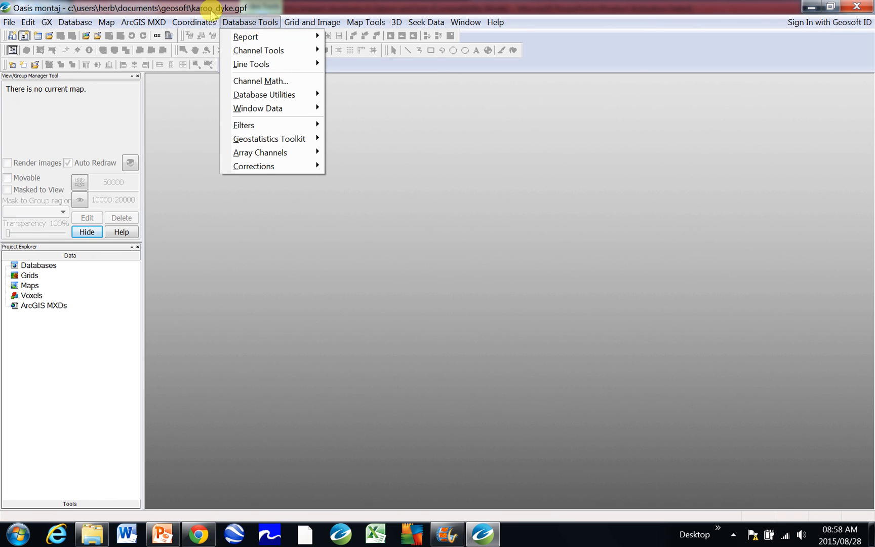
pyautogui.click(75, 22)
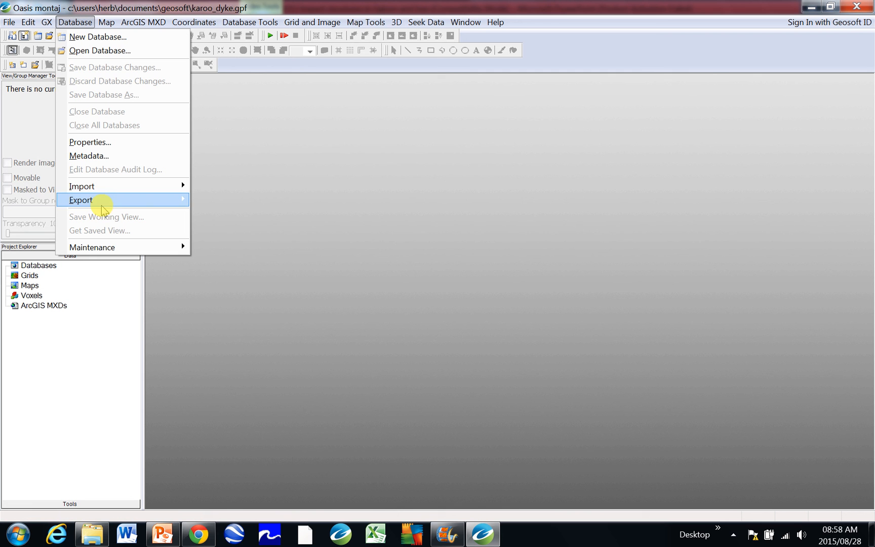
pyautogui.moveTo(82, 186)
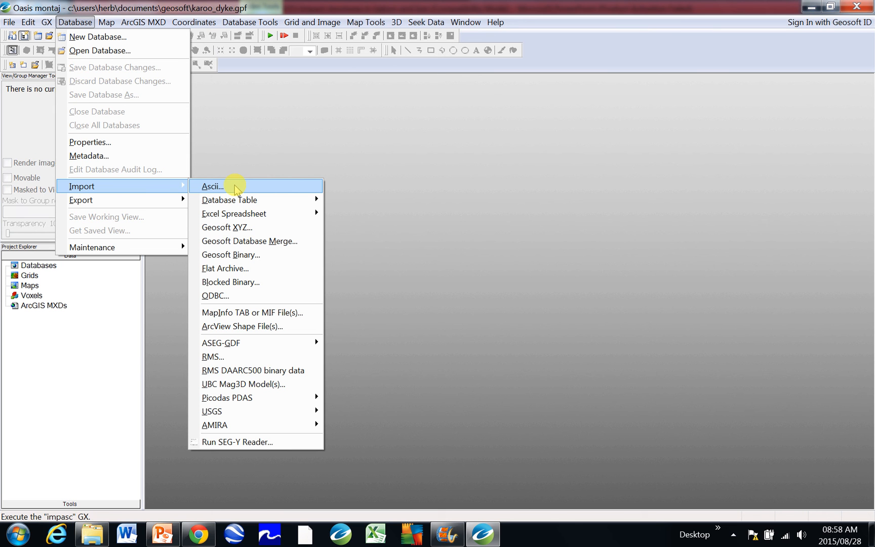
pyautogui.moveTo(233, 213)
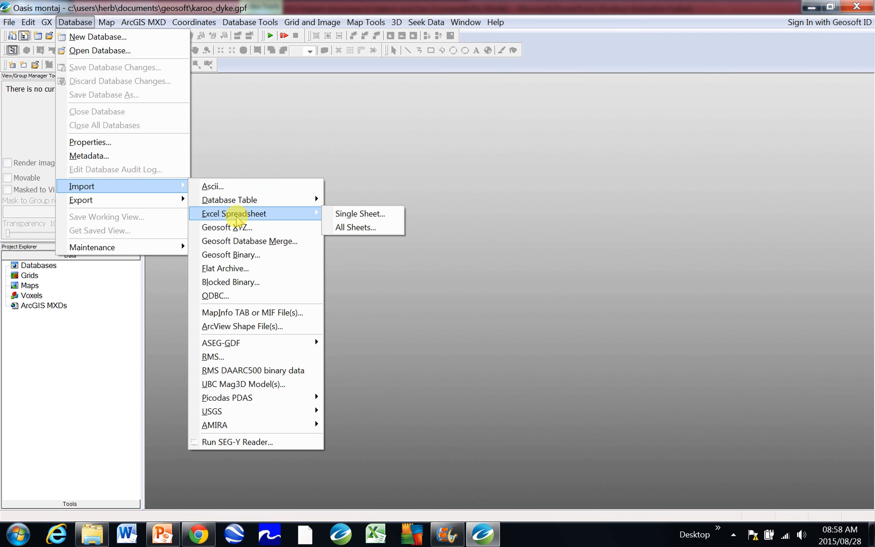
pyautogui.moveTo(359, 213)
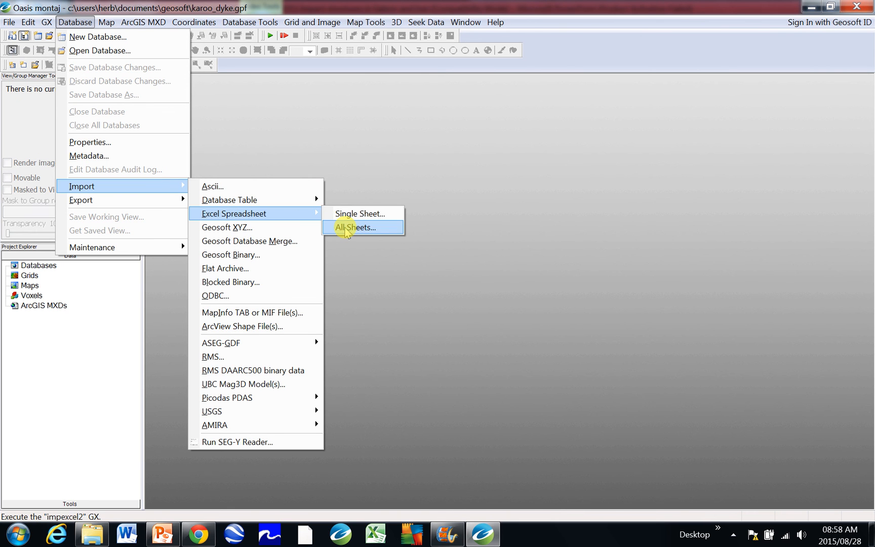
pyautogui.moveTo(213, 187)
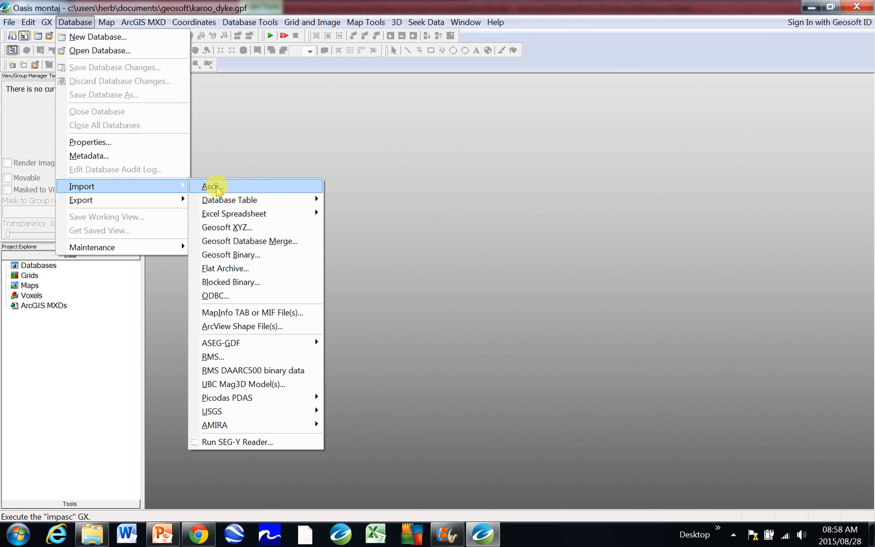
pyautogui.click(212, 185)
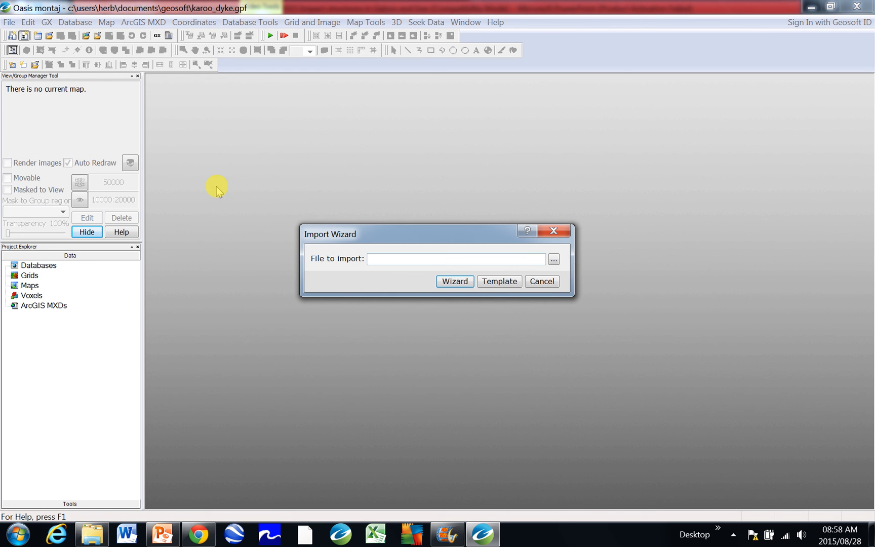
pyautogui.moveTo(351, 269)
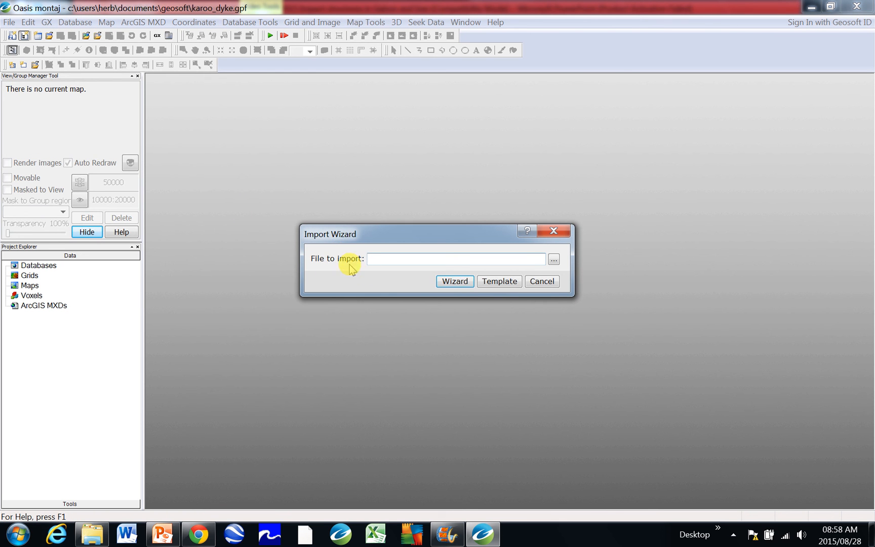
pyautogui.moveTo(554, 259)
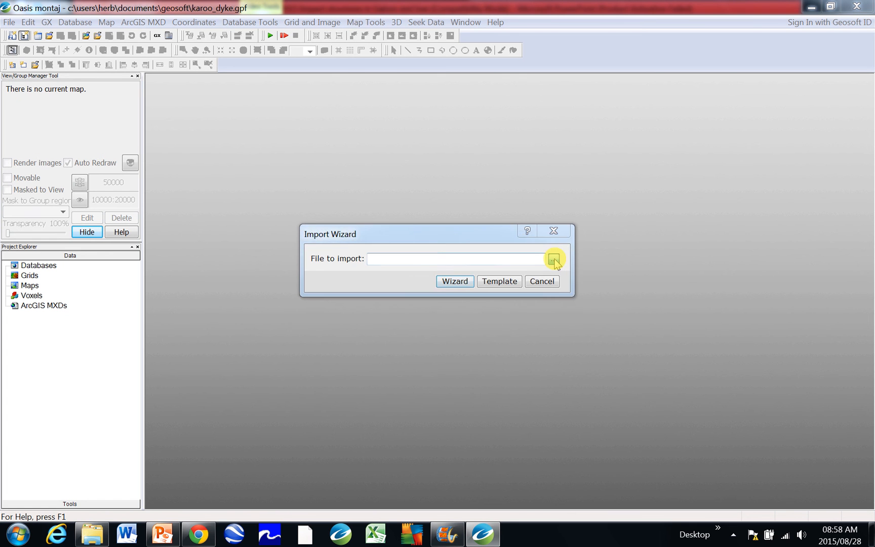
# Open the file browser beside 'File to import' in the Import Wizard
pyautogui.click(553, 258)
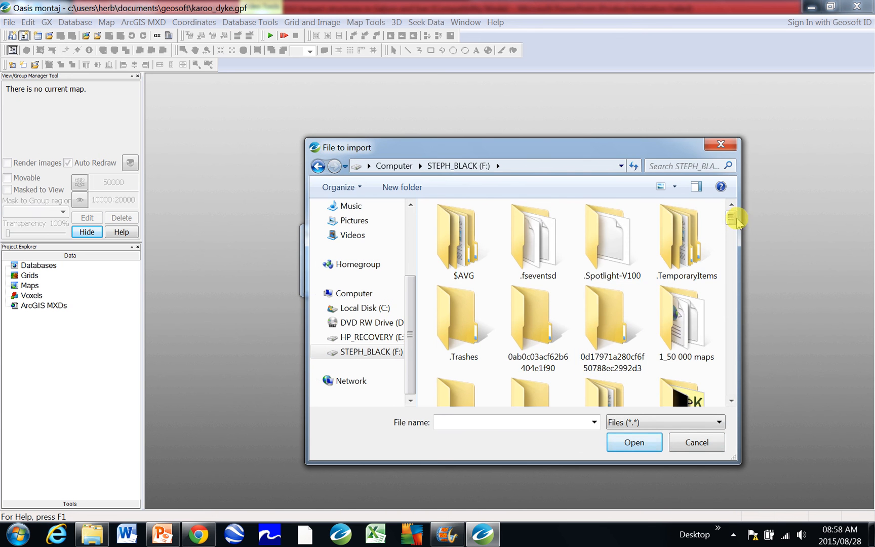
# Navigate through PhD and Geosoft_PhD into the Field Schoo 2015 folder and browse its files
pyautogui.scroll(-3)
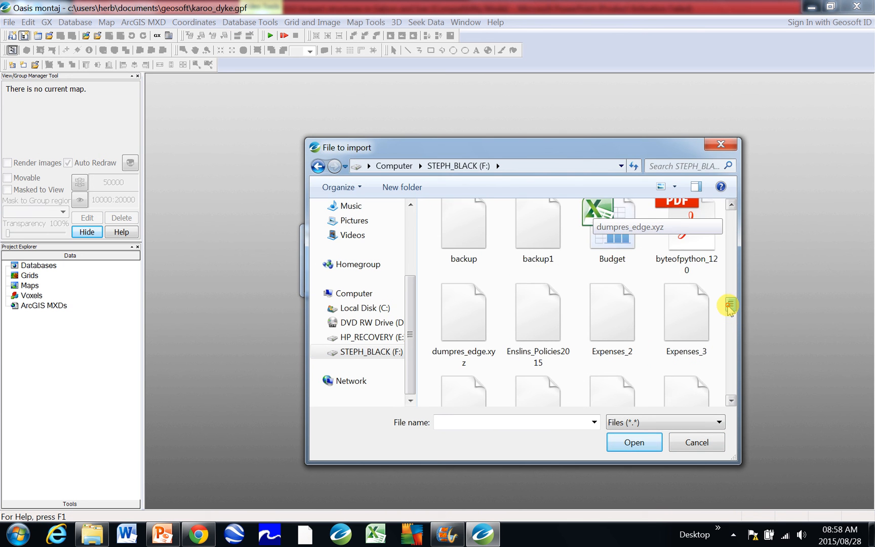
pyautogui.scroll(-3)
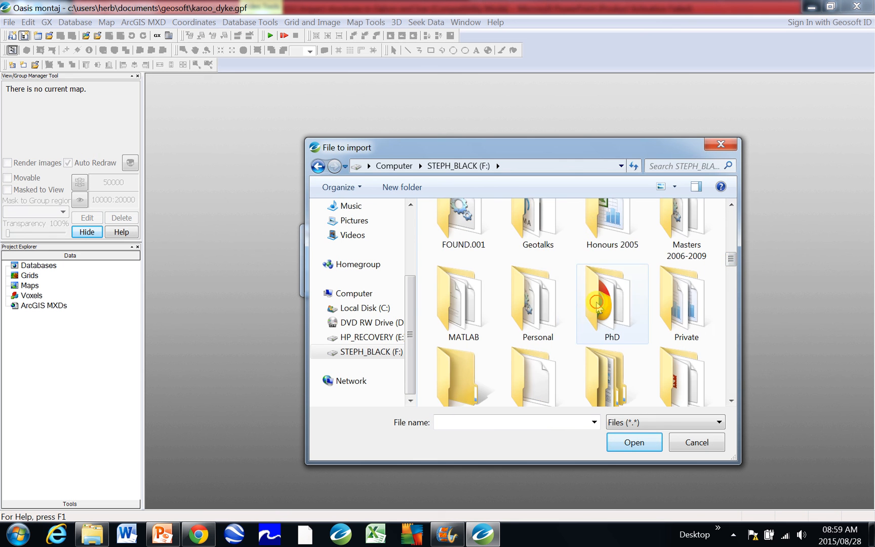
pyautogui.doubleClick(611, 296)
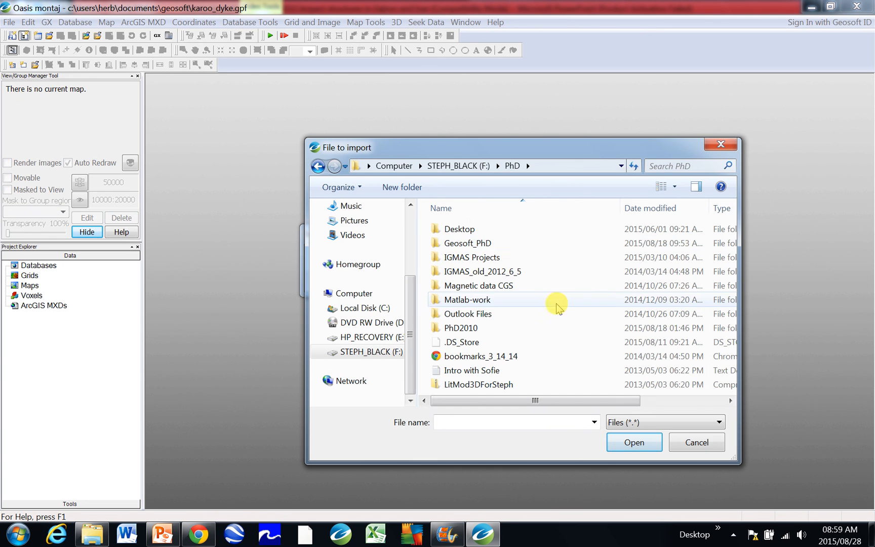
pyautogui.doubleClick(467, 243)
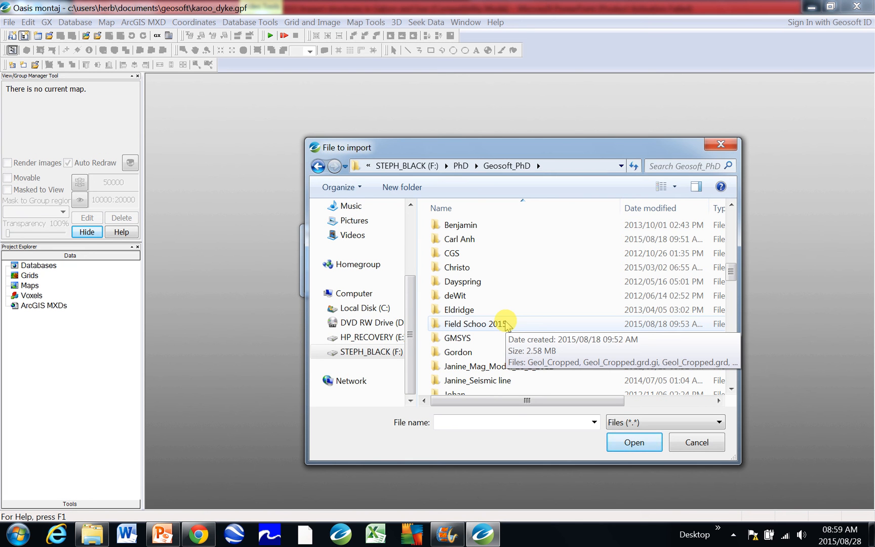
pyautogui.doubleClick(475, 323)
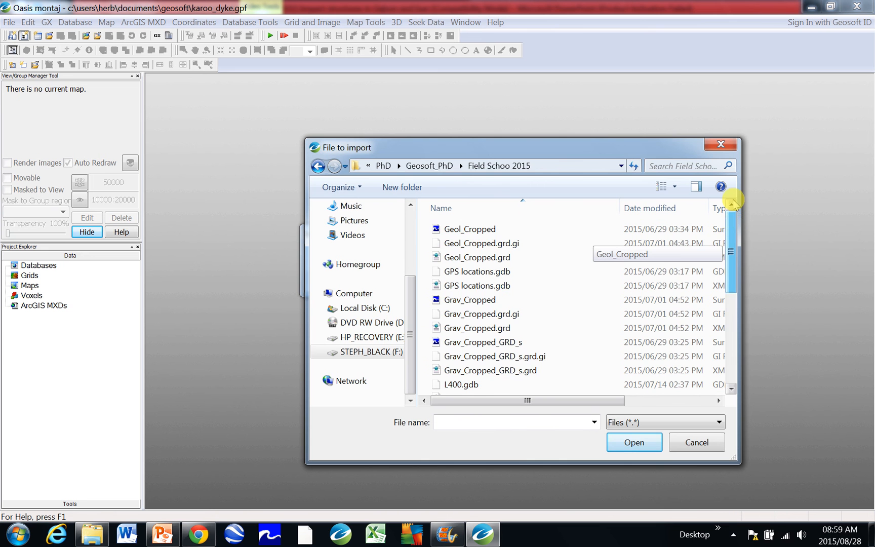
pyautogui.scroll(-3)
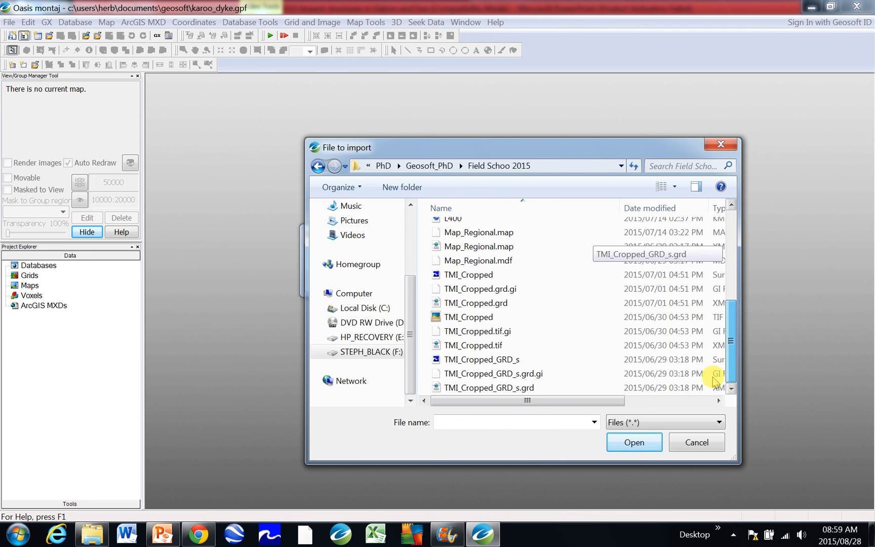